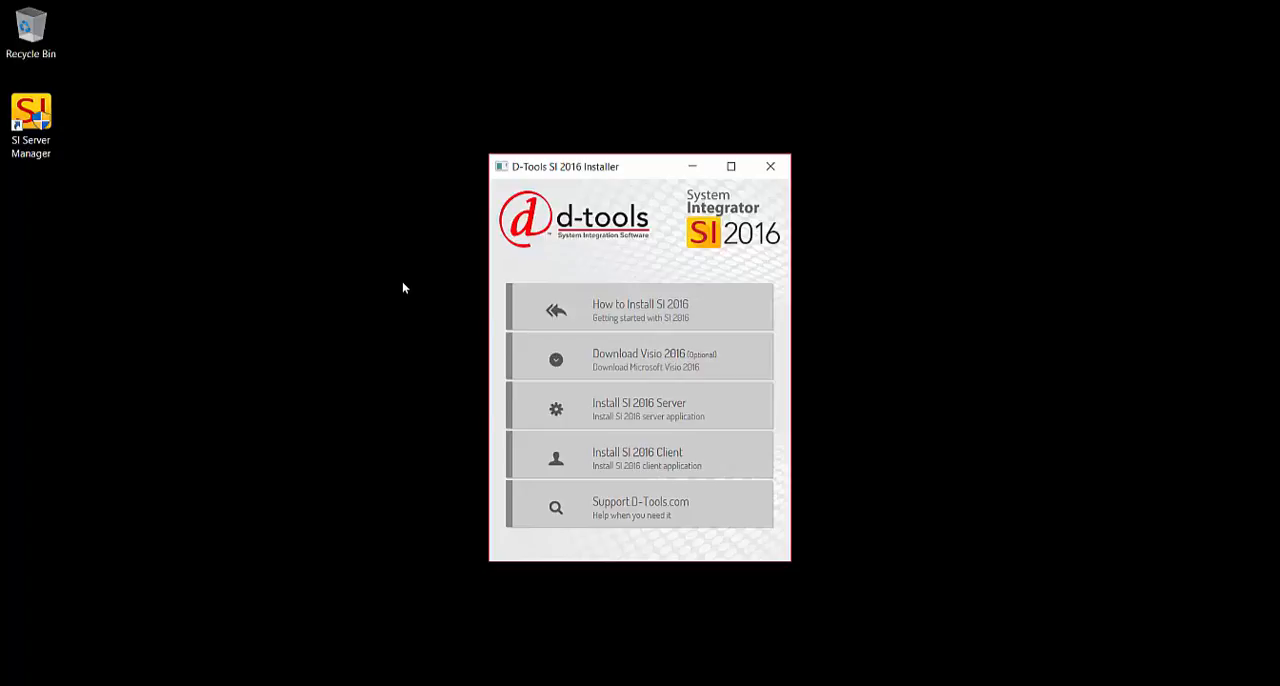
{"action": "mouse_move", "coordinate": [155, 179]}
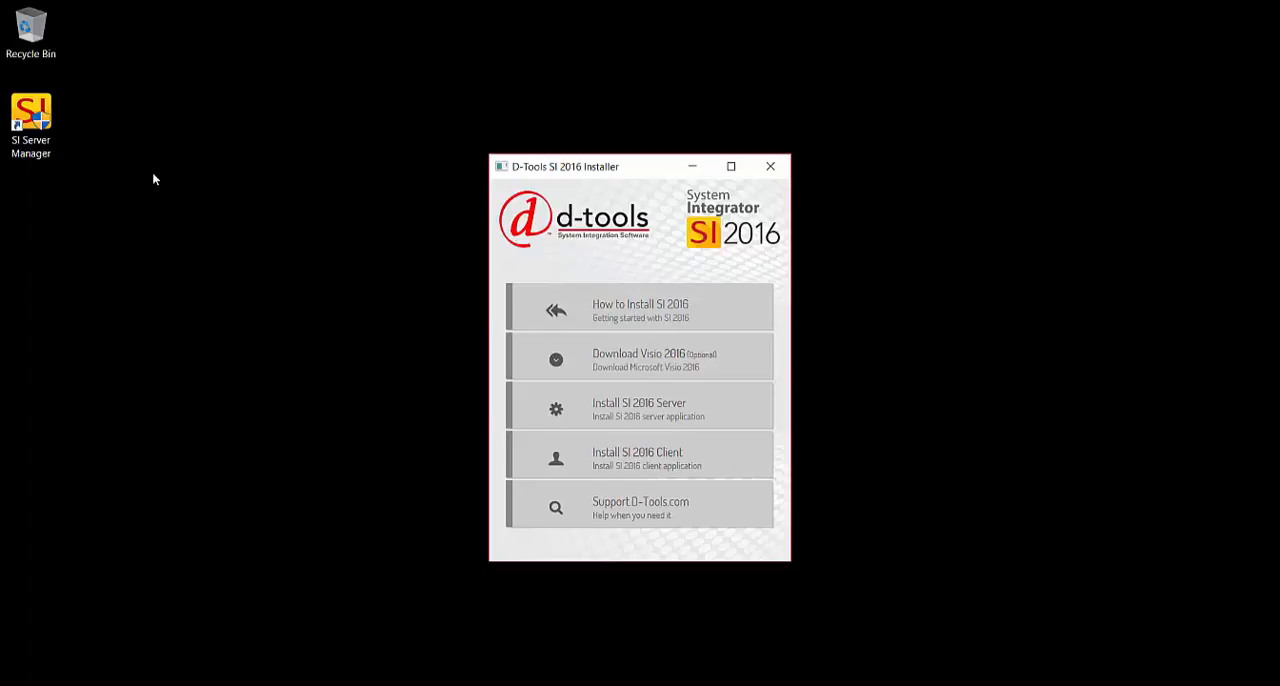
{"action": "mouse_move", "coordinate": [283, 268]}
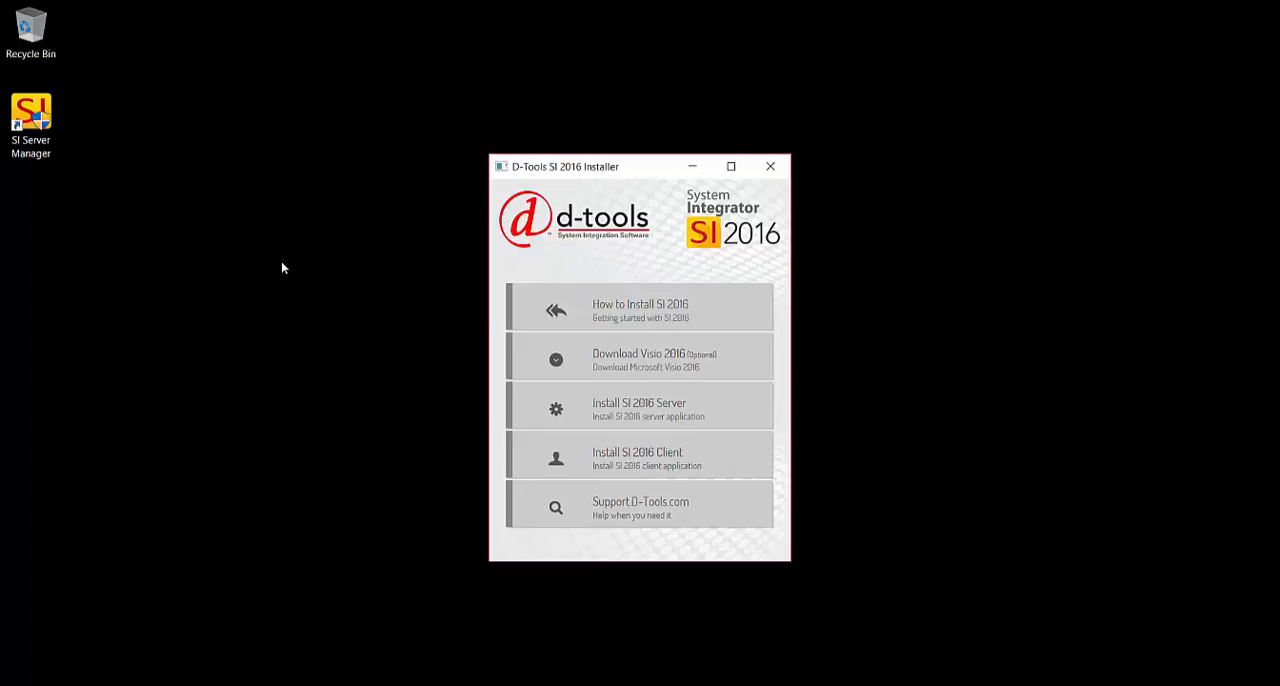
{"action": "mouse_move", "coordinate": [378, 391]}
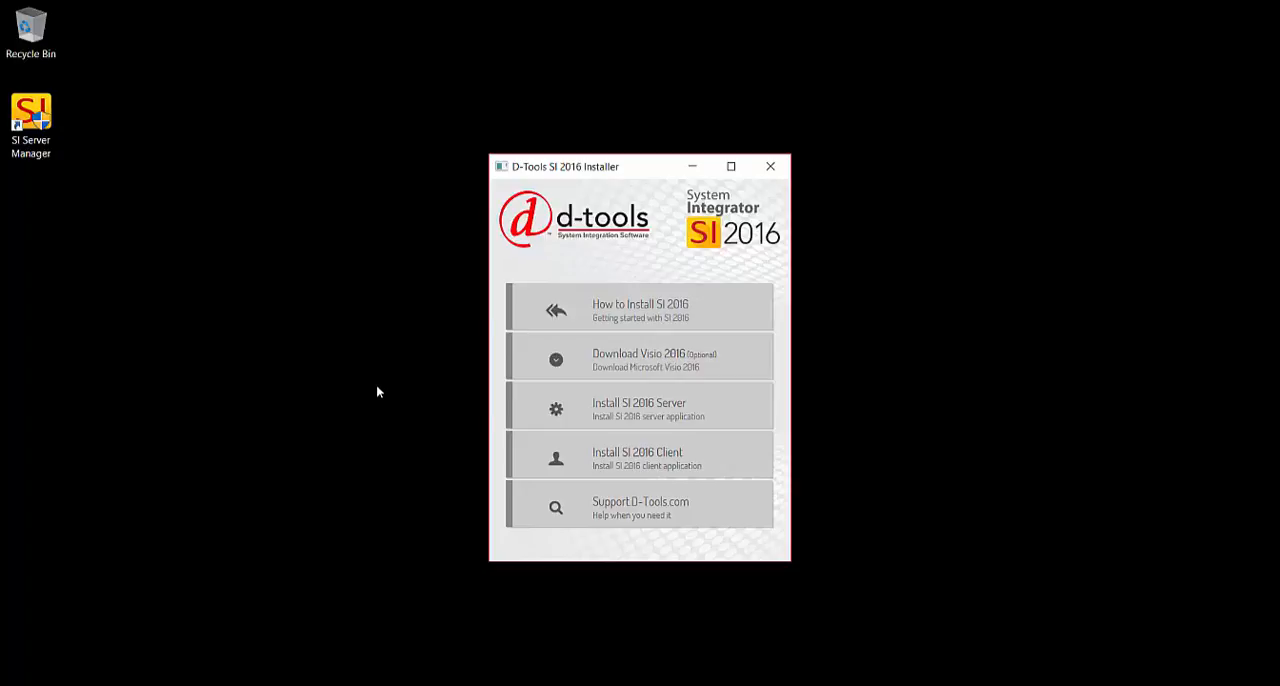
{"action": "mouse_move", "coordinate": [680, 462]}
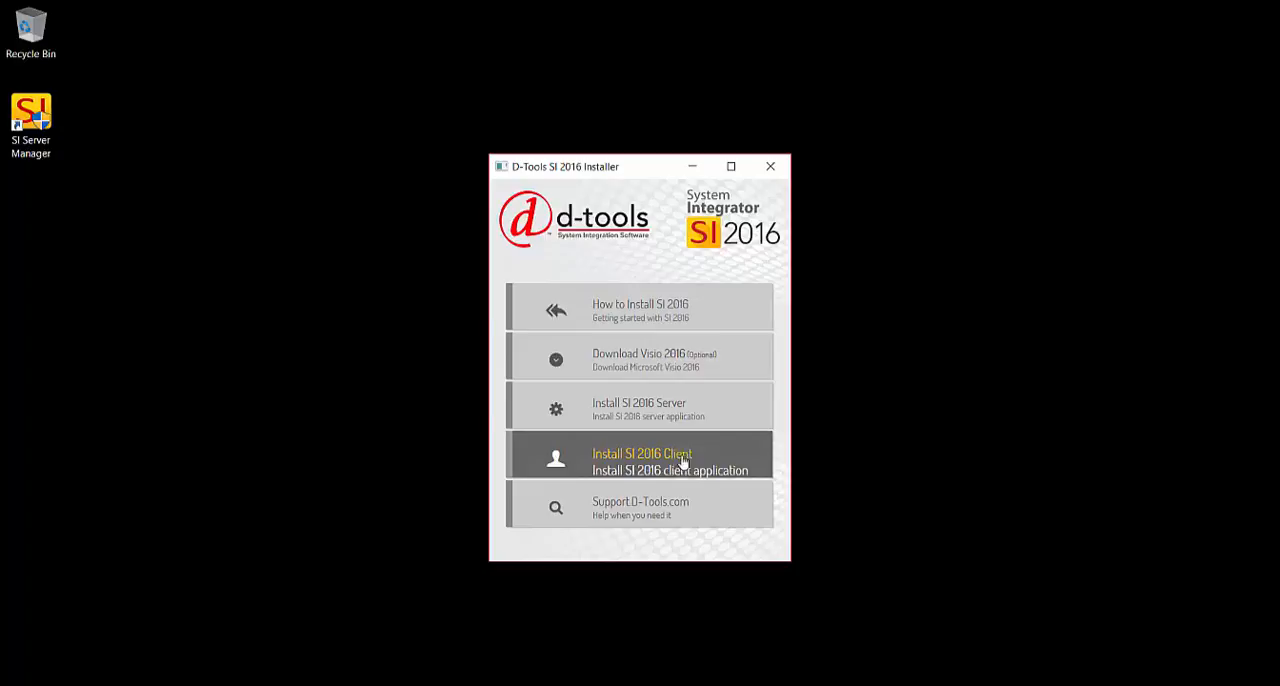
{"action": "mouse_move", "coordinate": [650, 456]}
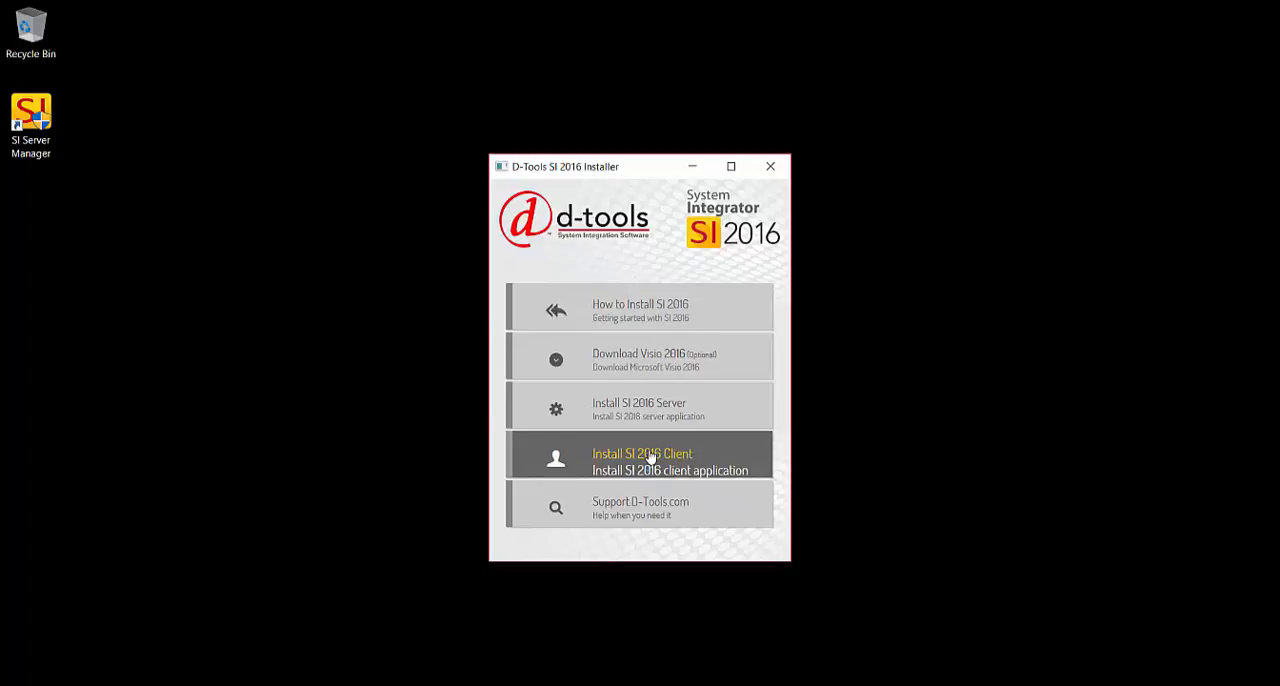
- Choose 'Install SI 2016 Client' from the installer menu
{"action": "left_click", "coordinate": [642, 461]}
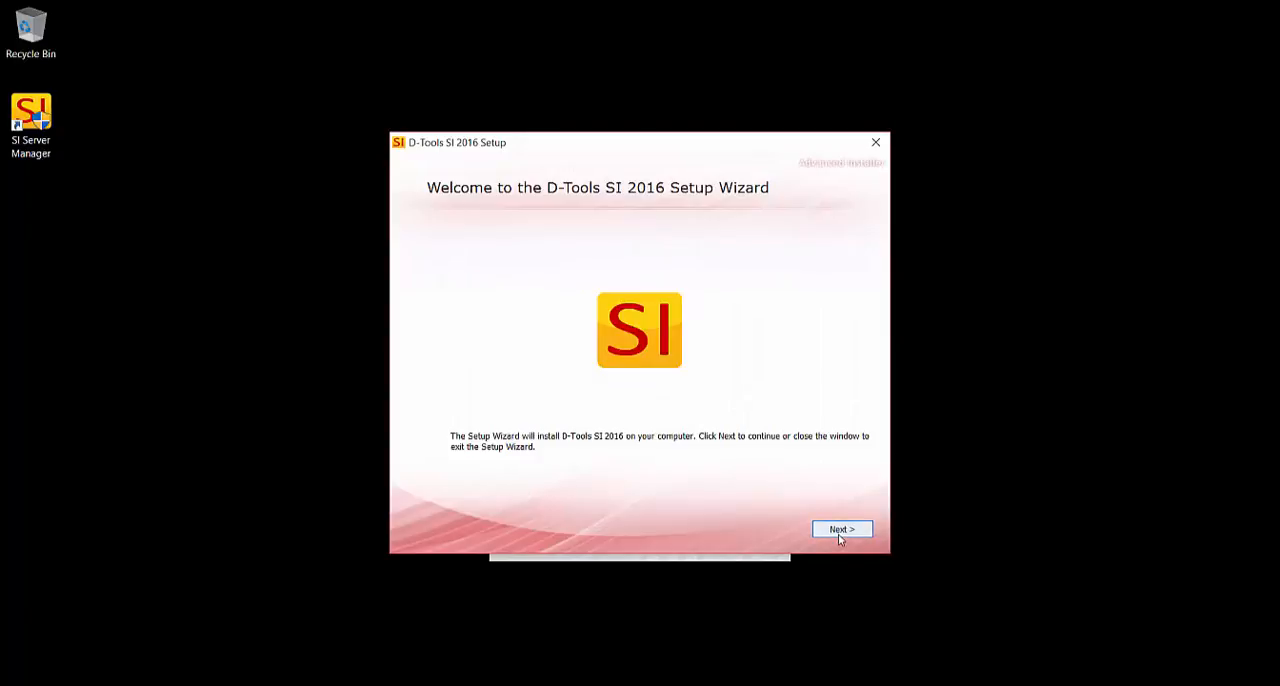
- Read through the D-Tools license text and accept its terms
{"action": "left_click", "coordinate": [841, 529]}
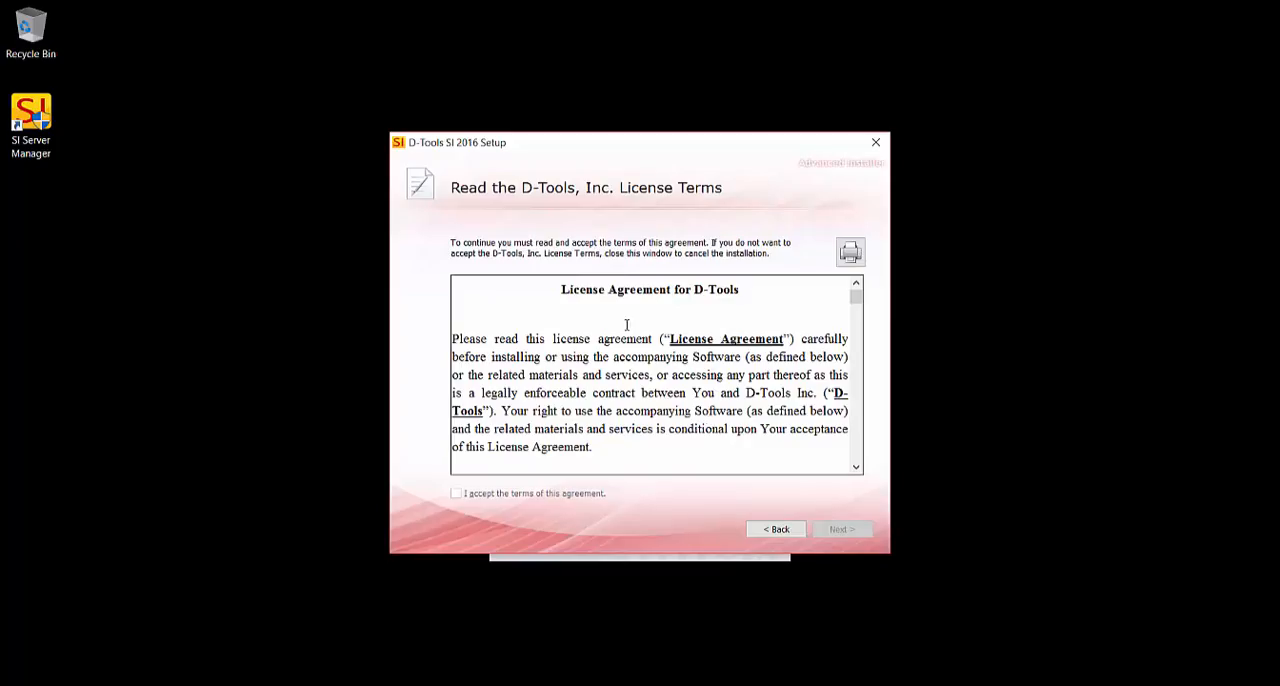
{"action": "scroll", "scroll_direction": "down", "scroll_amount": 3}
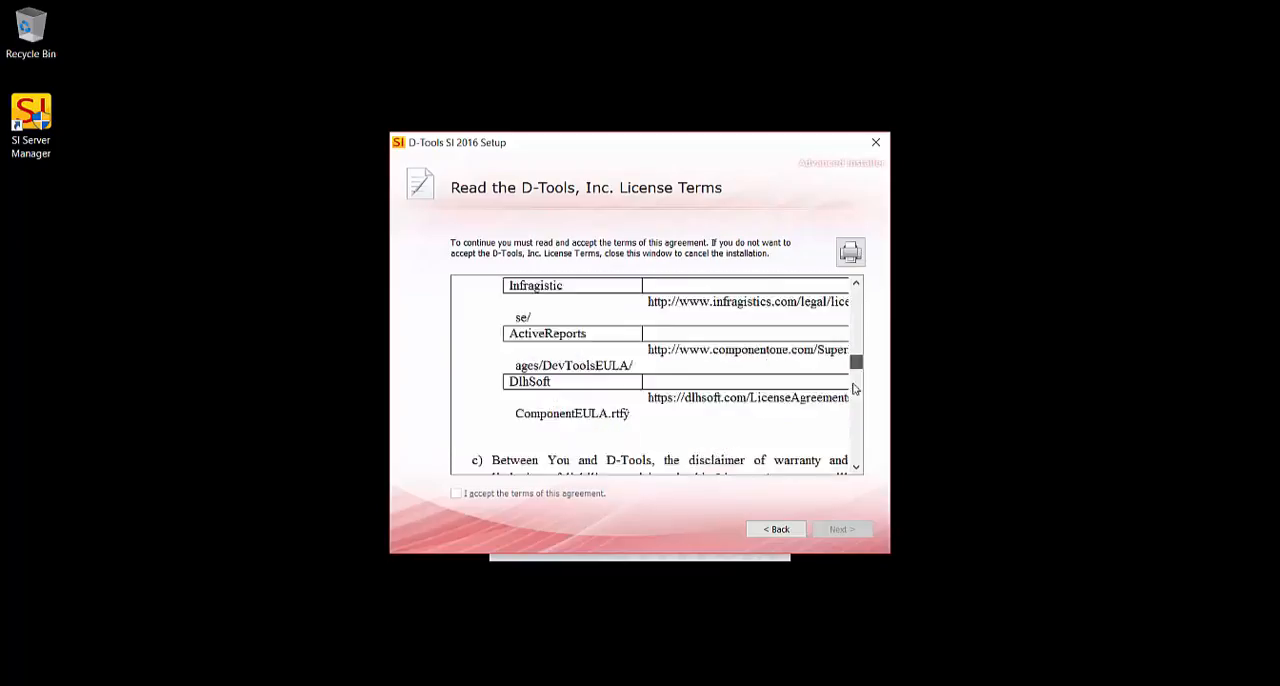
{"action": "scroll", "scroll_direction": "down", "scroll_amount": 3}
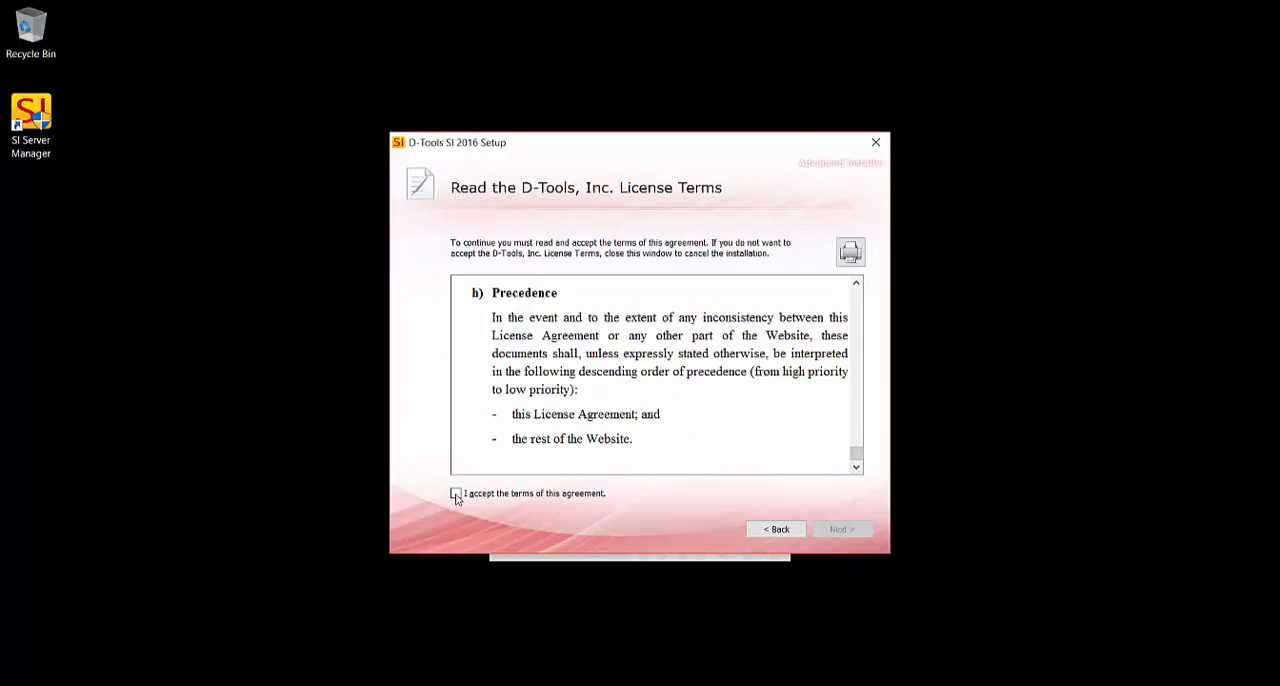
{"action": "left_click", "coordinate": [456, 493]}
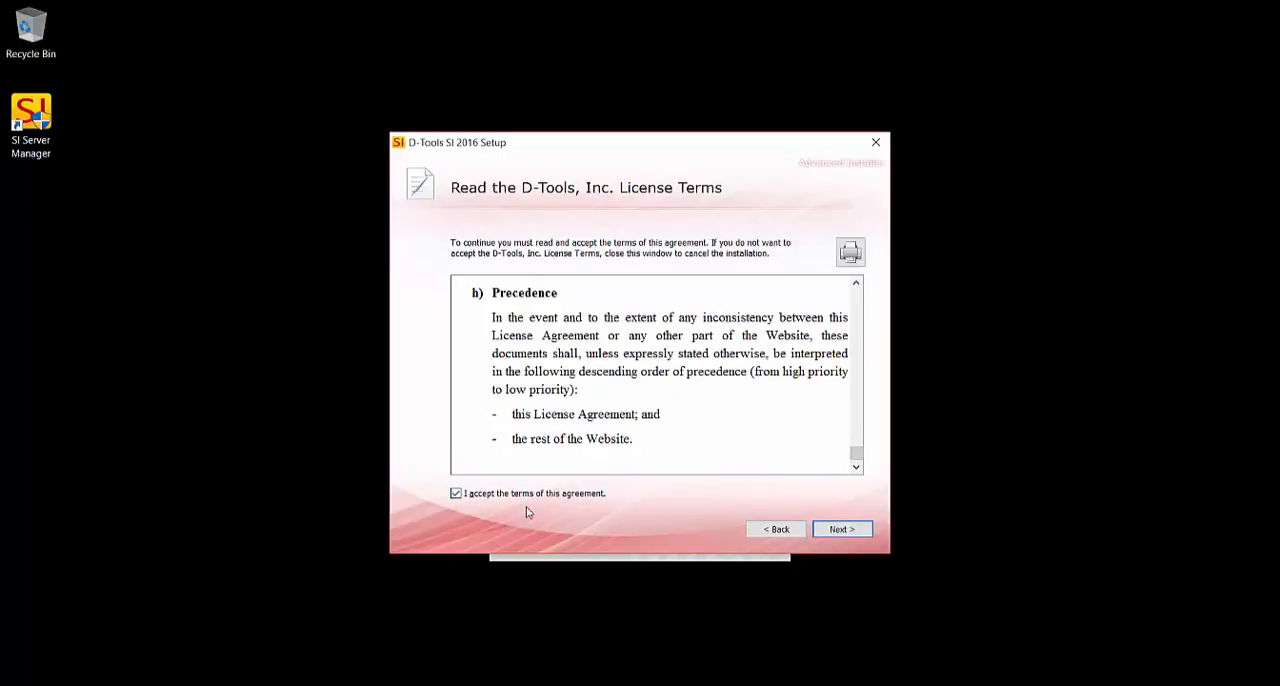
- Install SI 2016 to the default C:\Program Files (x86)\D-Tools\SIX\ location
{"action": "left_click", "coordinate": [841, 528]}
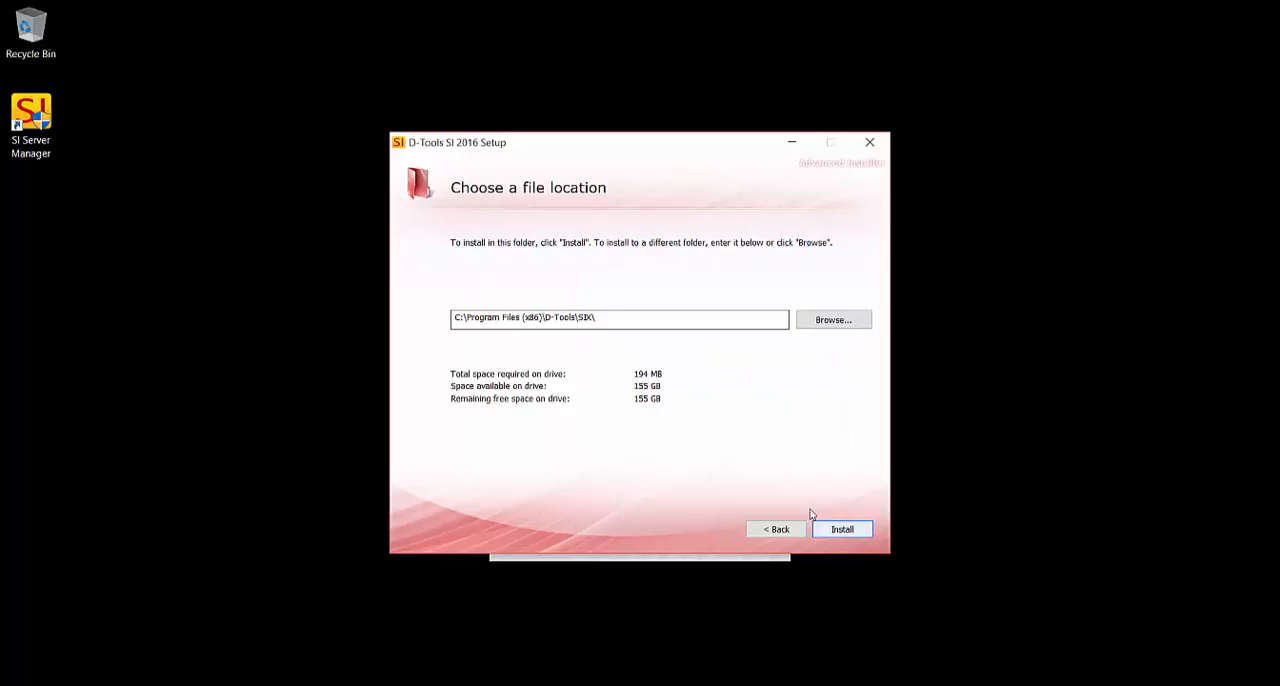
{"action": "mouse_move", "coordinate": [473, 335]}
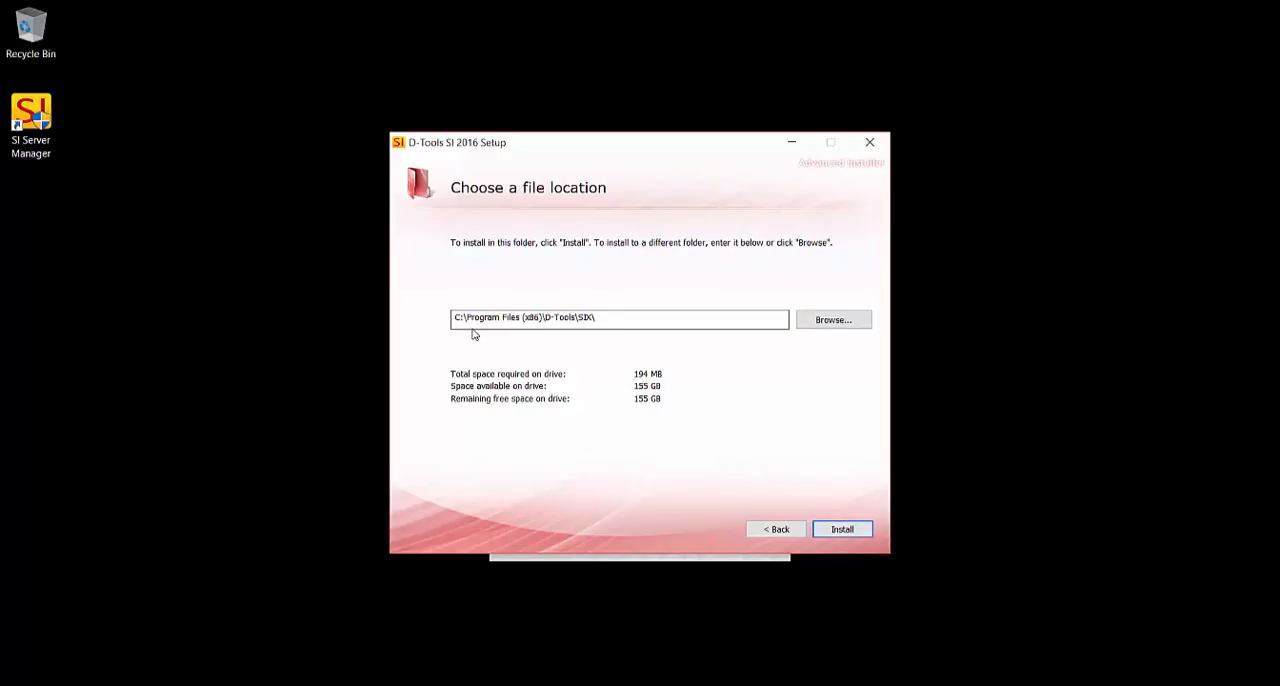
{"action": "mouse_move", "coordinate": [644, 511]}
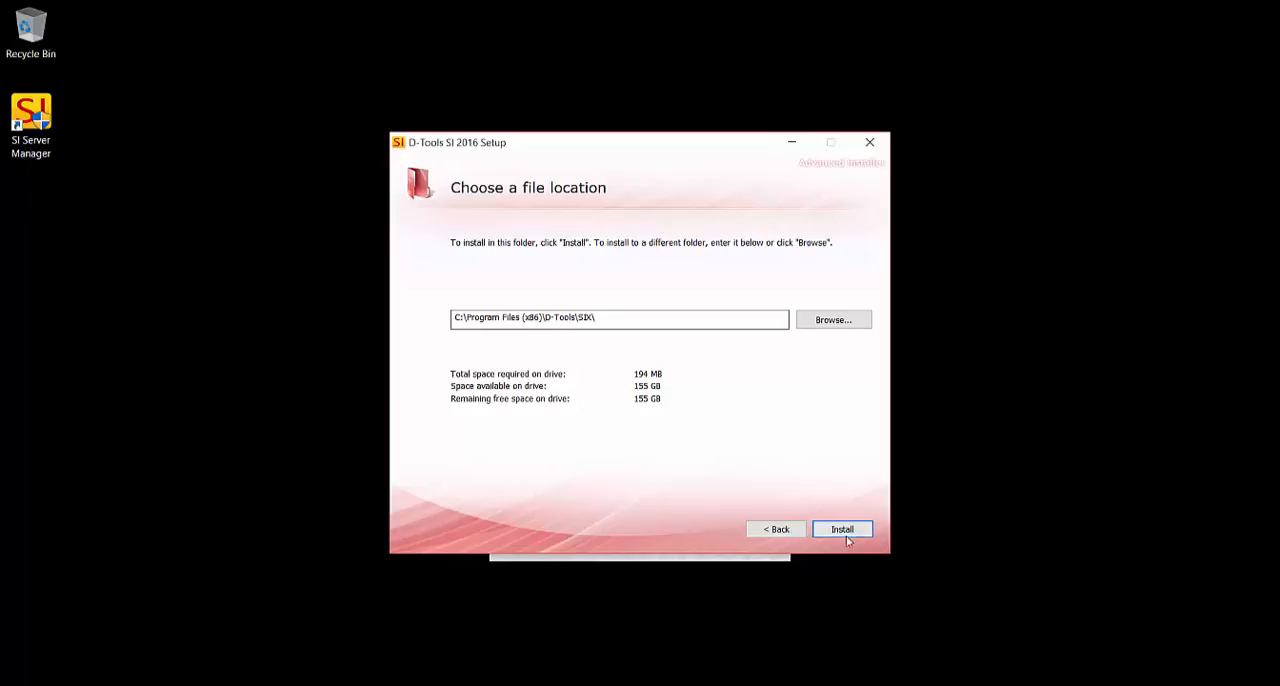
{"action": "left_click", "coordinate": [841, 529]}
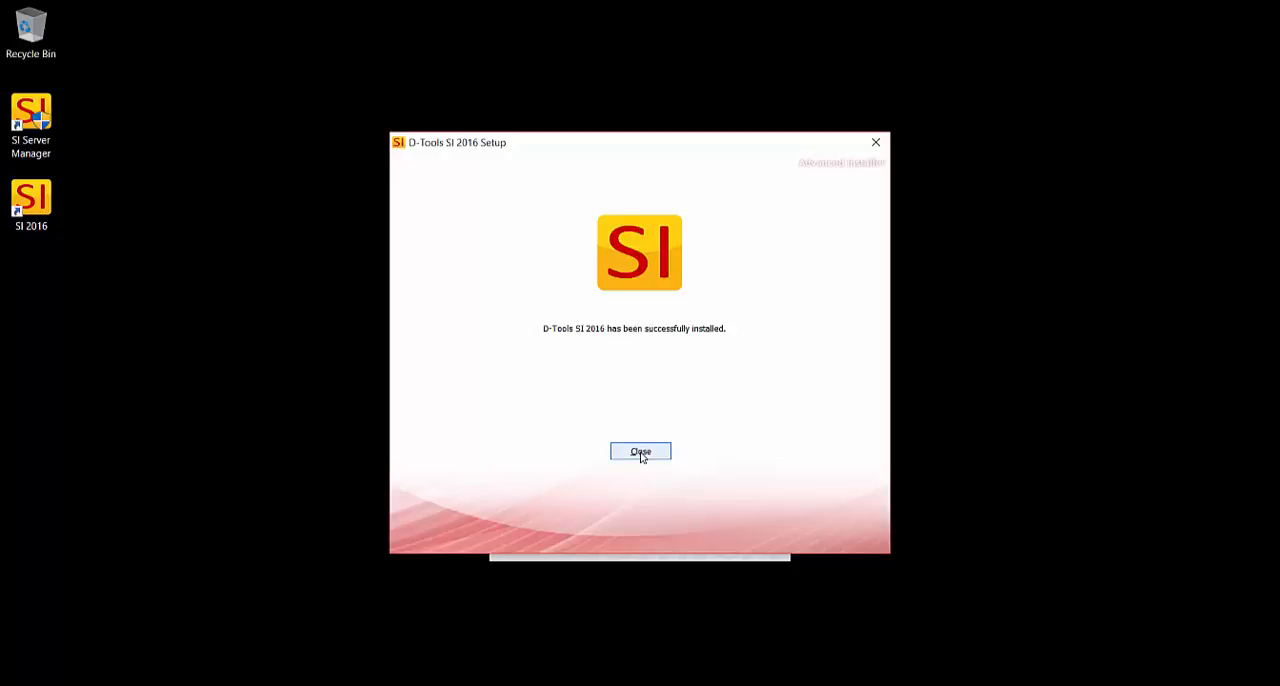
- Close the 'successfully installed' screen to return to the installer menu
{"action": "left_click", "coordinate": [640, 452]}
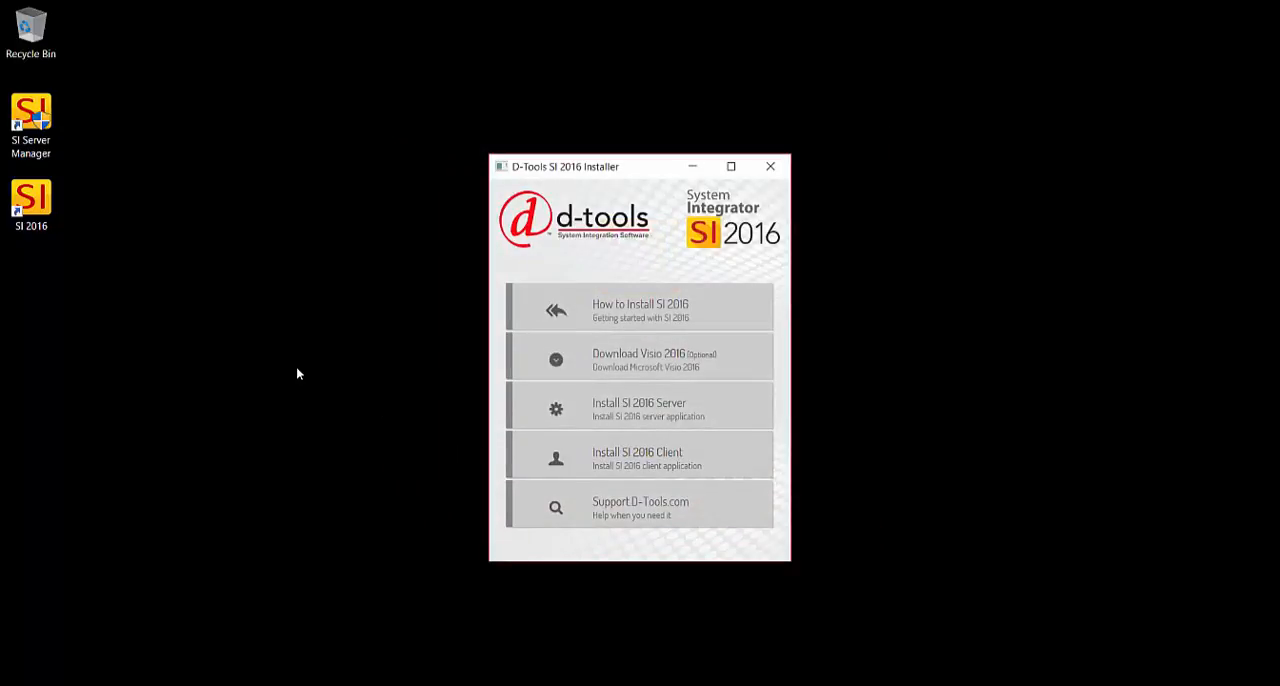
{"action": "mouse_move", "coordinate": [267, 307]}
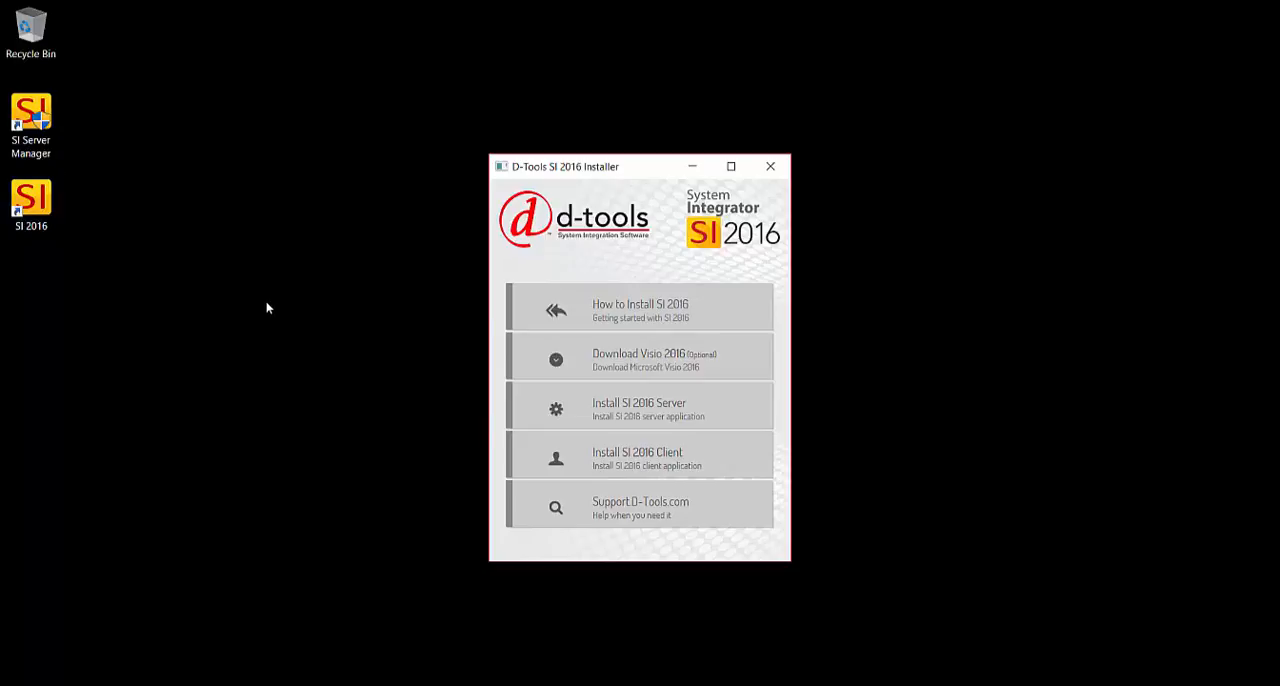
{"action": "mouse_move", "coordinate": [398, 385]}
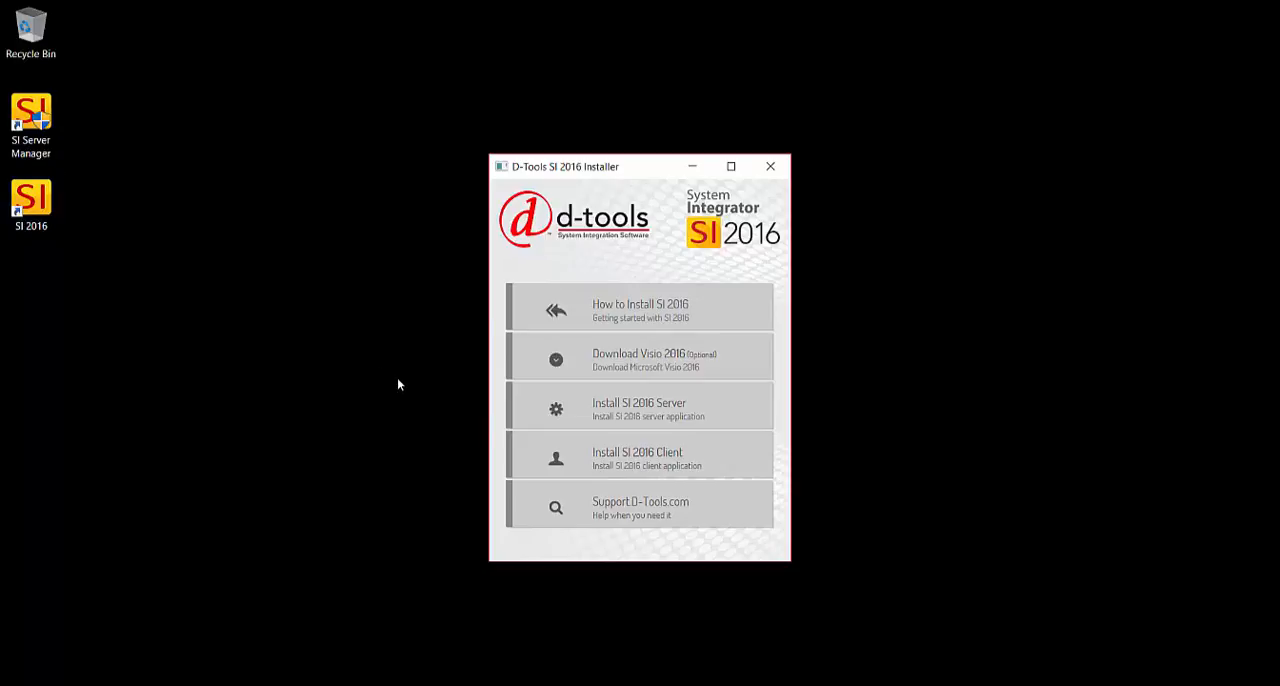